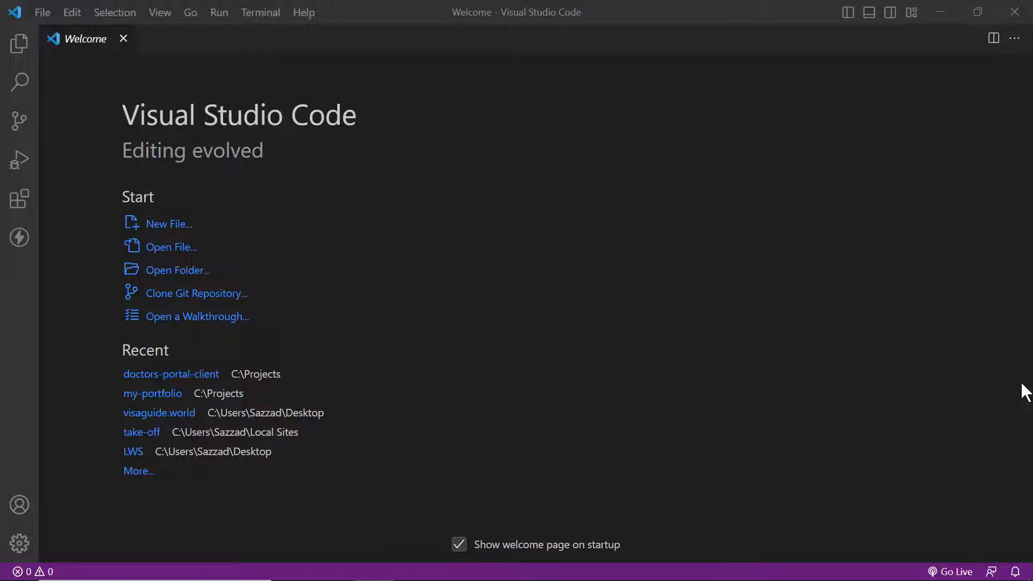
mouse_move(524, 349)
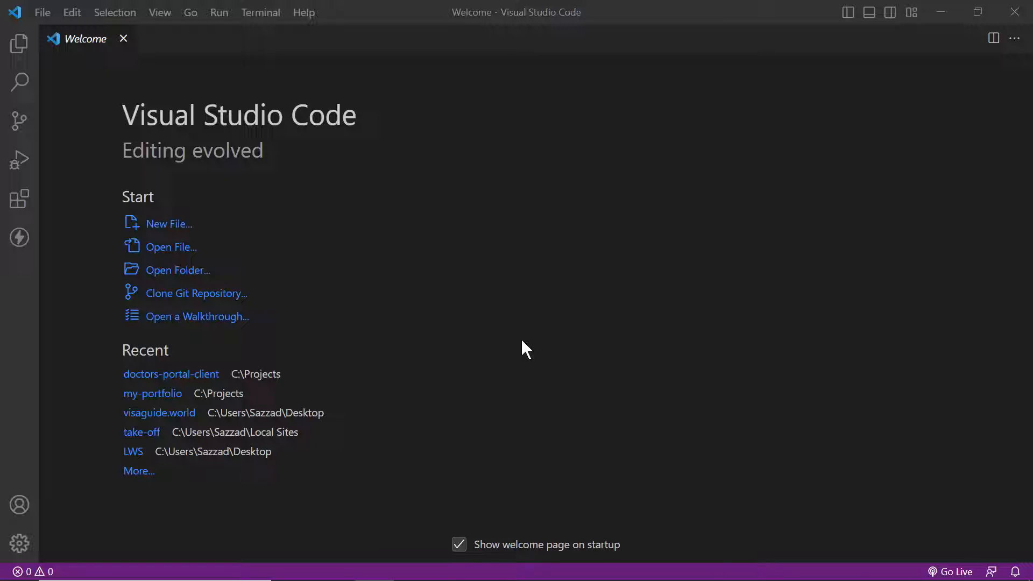
mouse_move(259, 300)
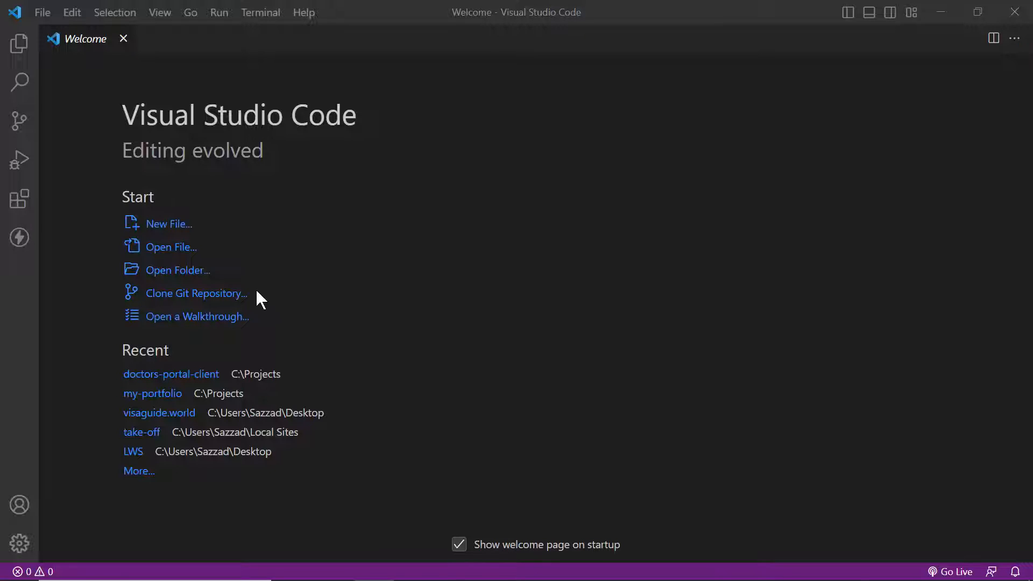
mouse_move(153, 224)
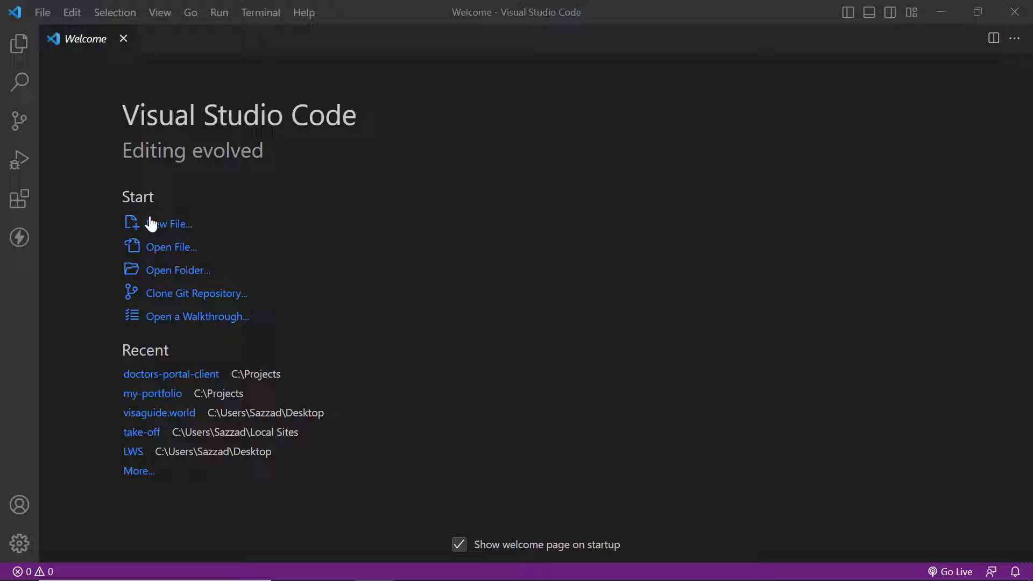
mouse_move(42, 12)
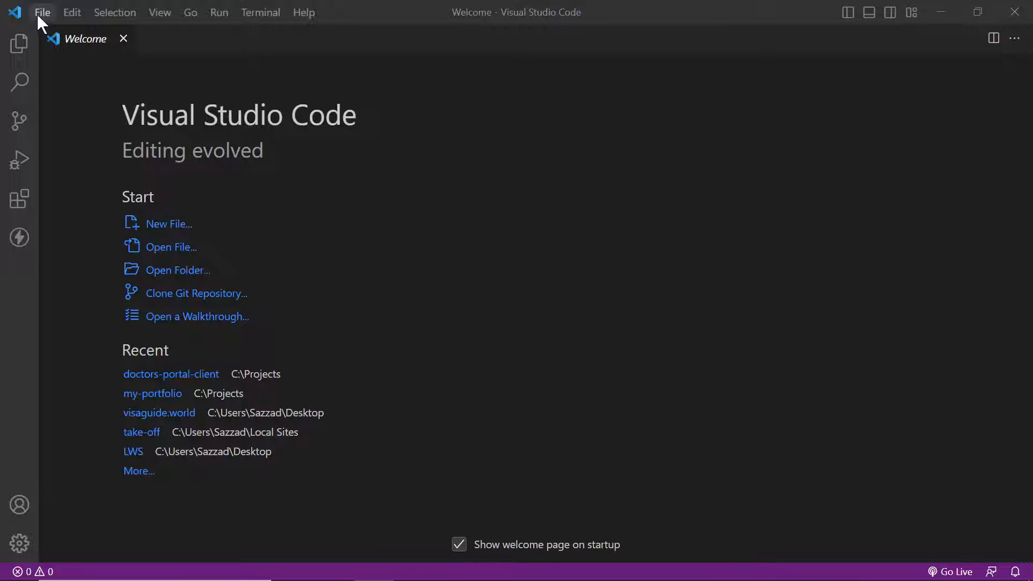
- Open the doctors-portal-client folder from C:\Projects as the workspace
click(42, 12)
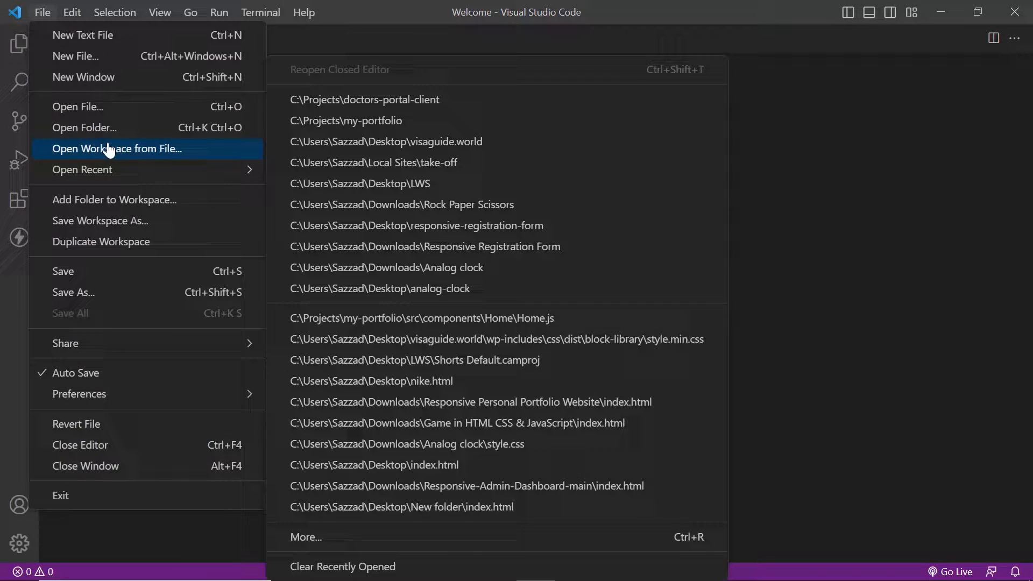
click(84, 127)
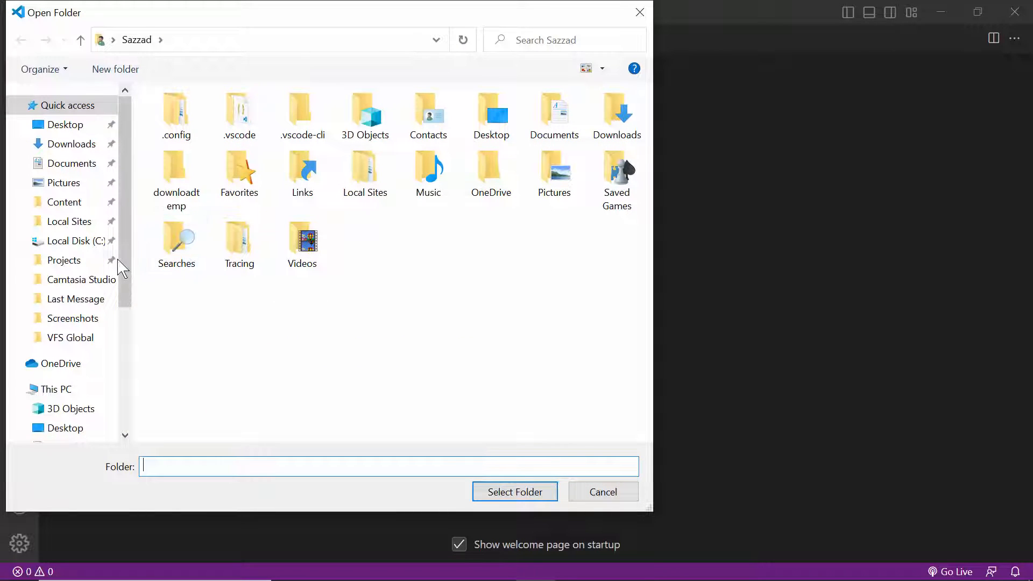
mouse_move(131, 286)
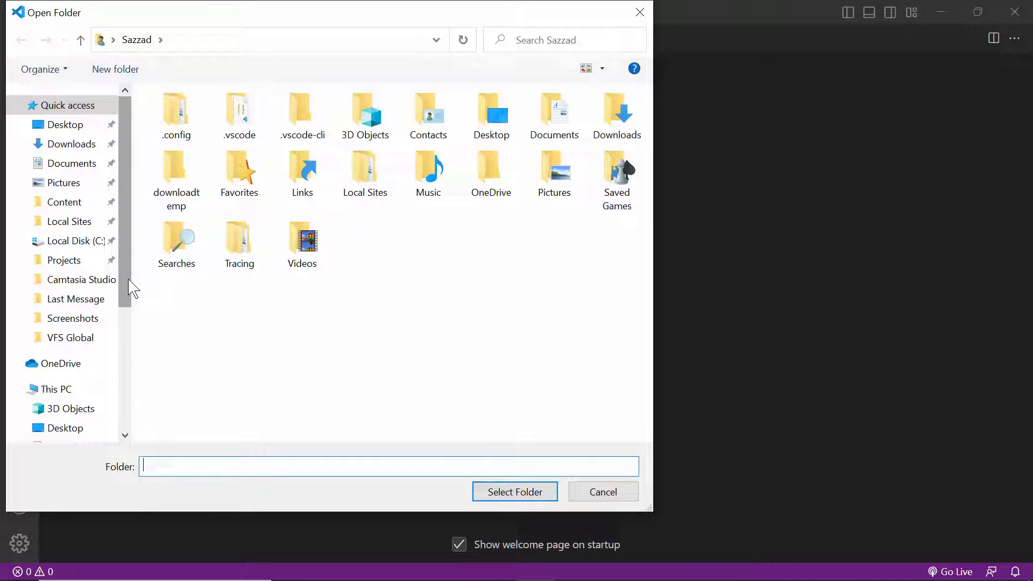
mouse_move(131, 275)
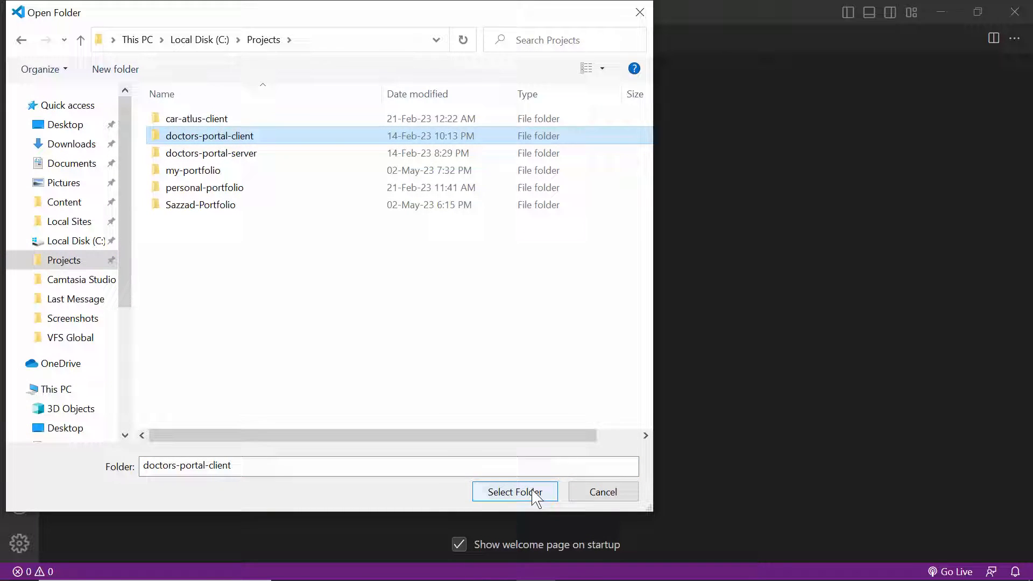
click(515, 492)
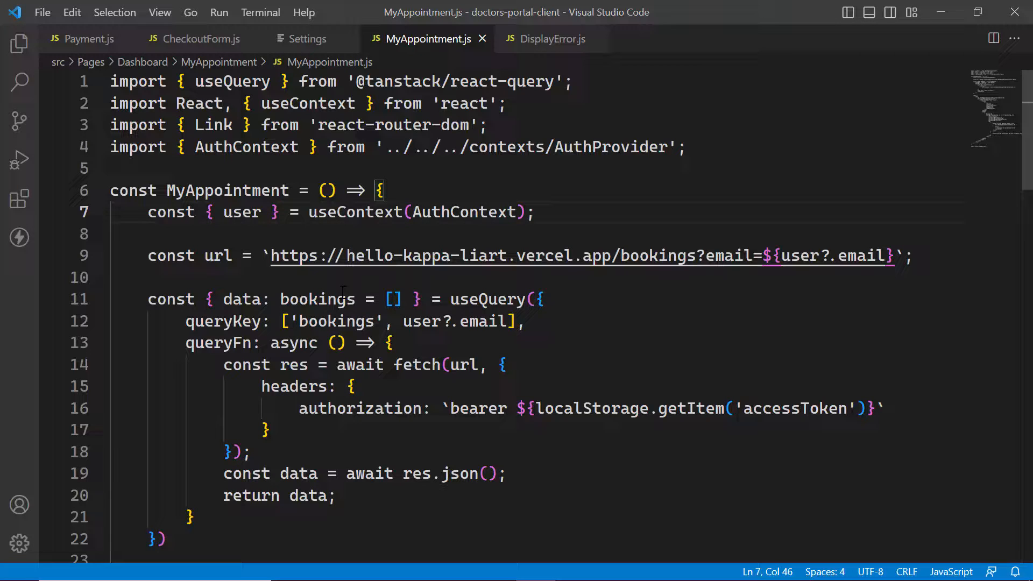
click(512, 322)
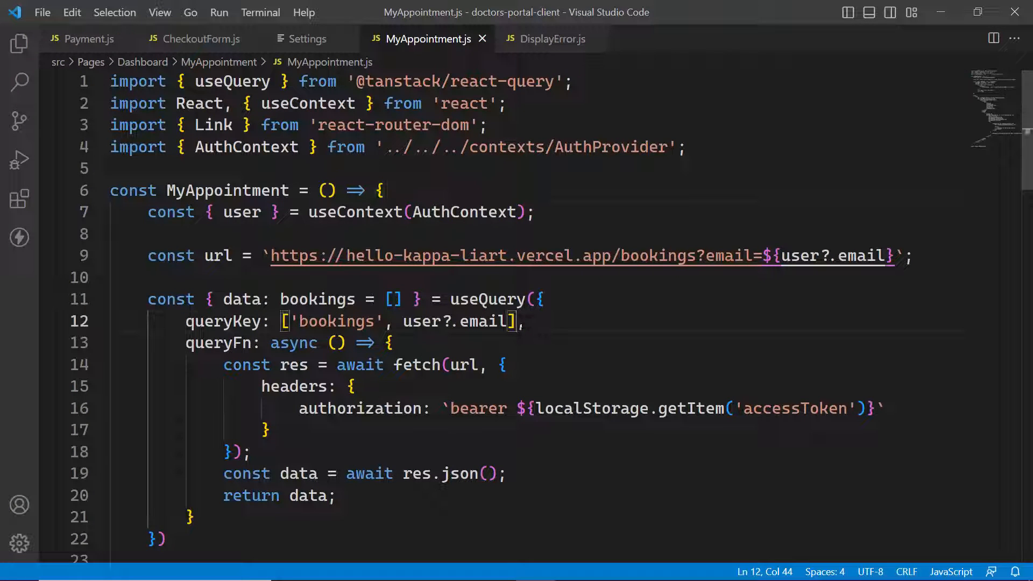
click(502, 473)
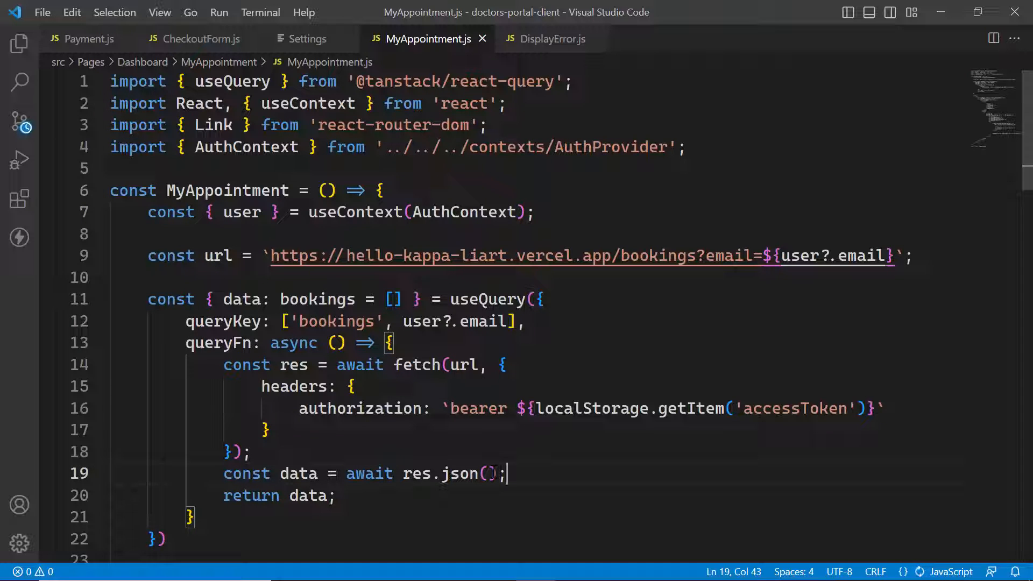
- Start a new PowerShell terminal at the doctors-portal-client folder
click(261, 13)
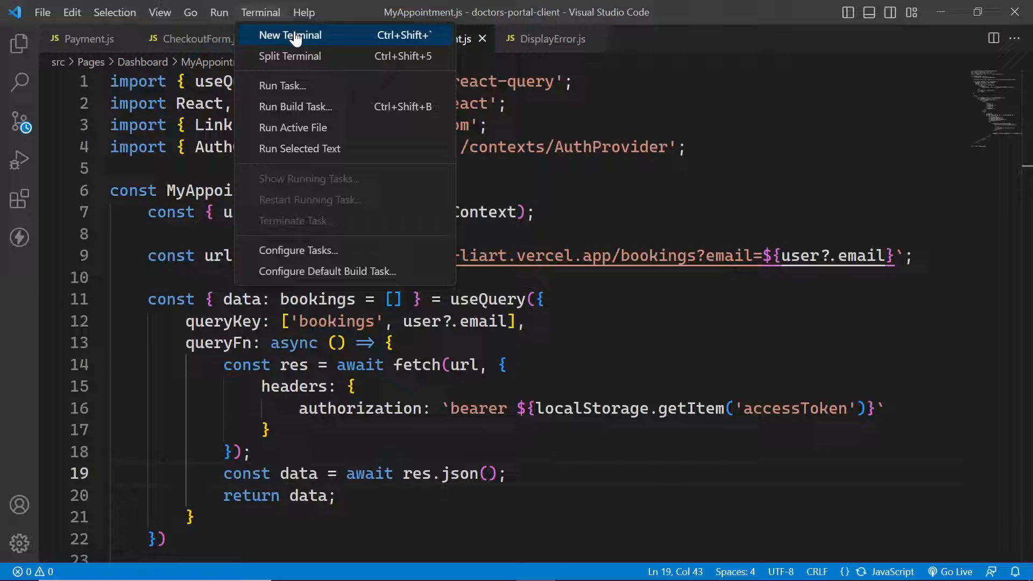
click(290, 35)
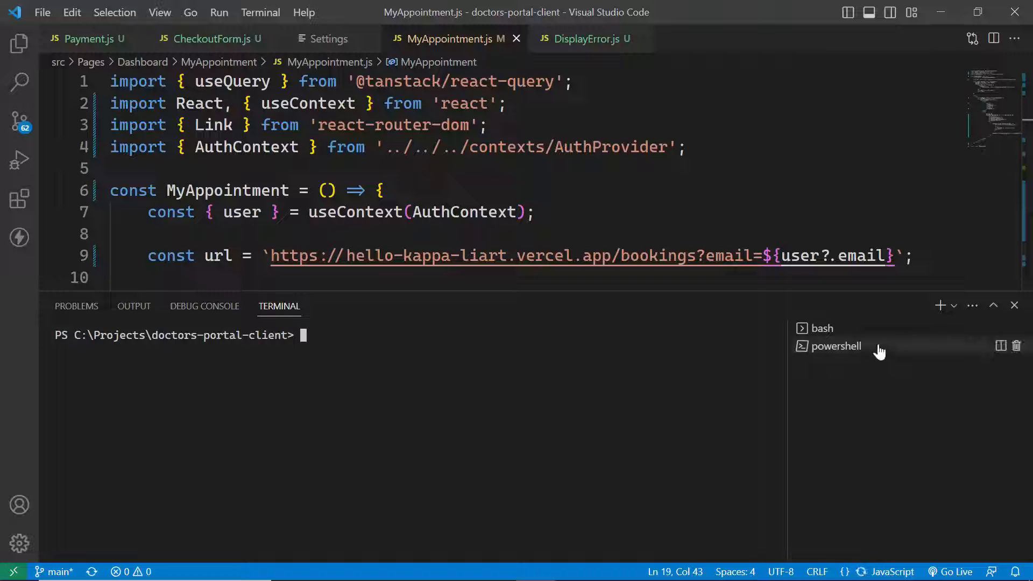
mouse_move(334, 351)
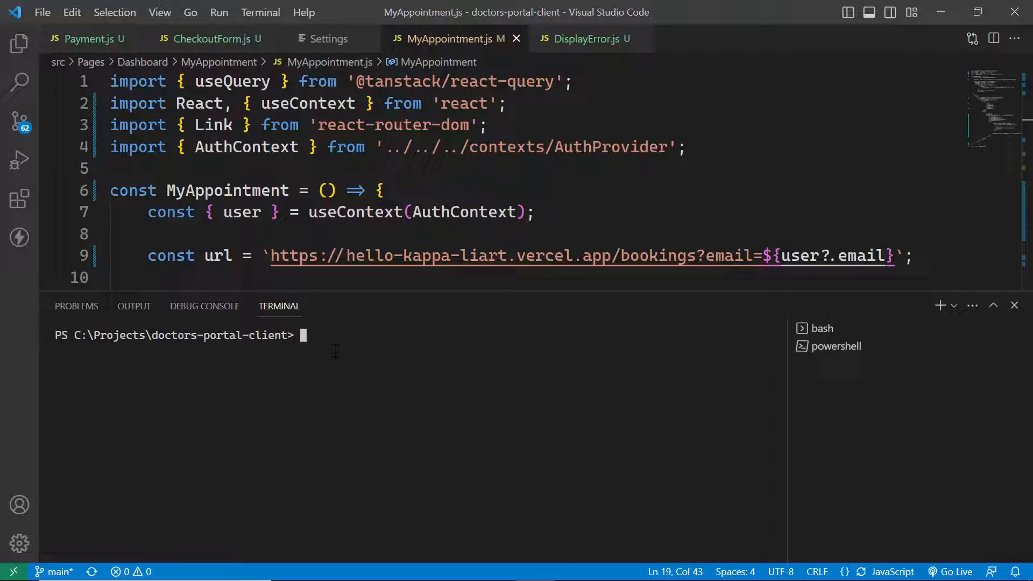
mouse_move(327, 337)
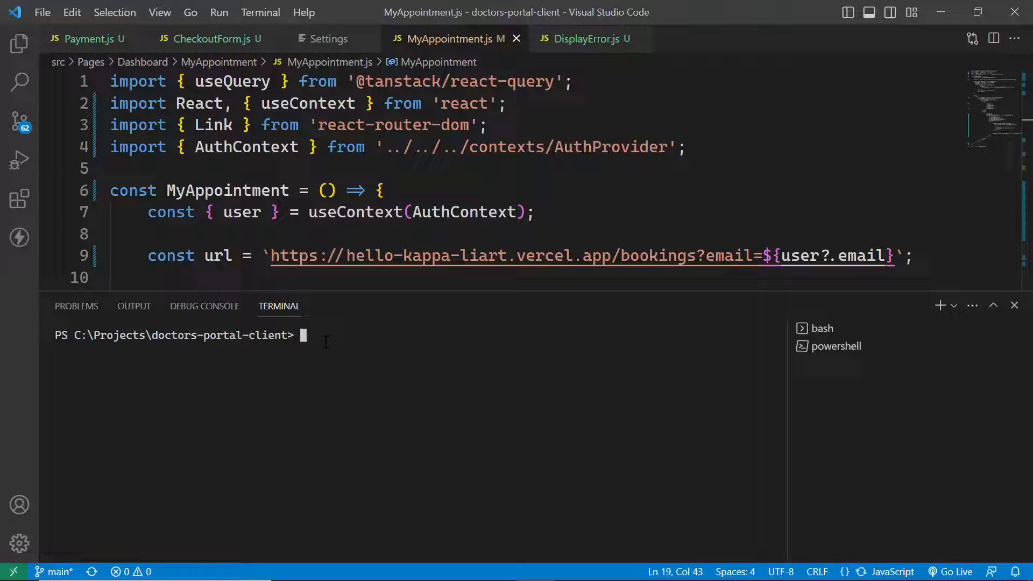
- Run npm install so all 1562 project packages report up to date
text(npm)
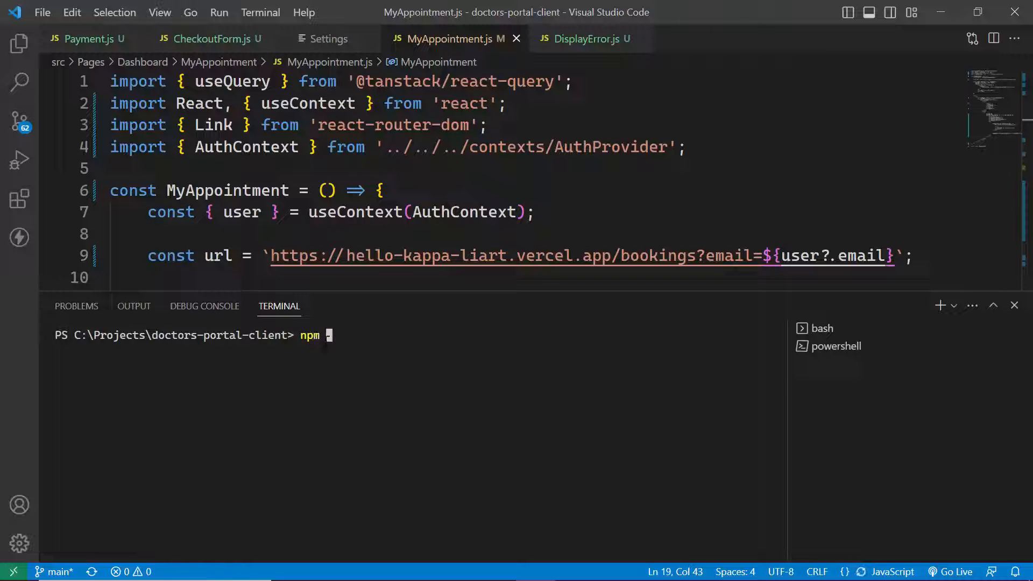
text(insta)
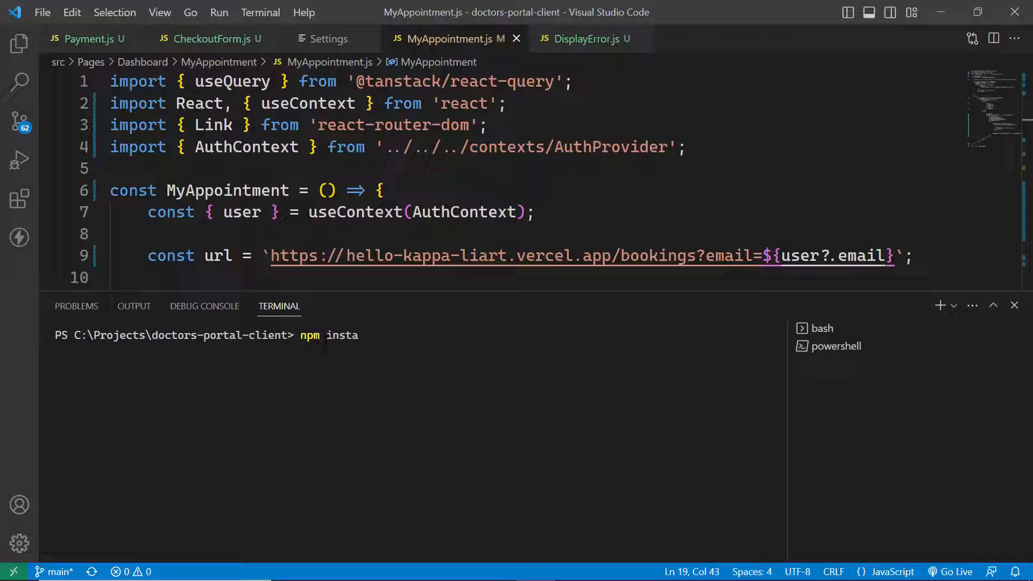
text(ll)
text(npm)
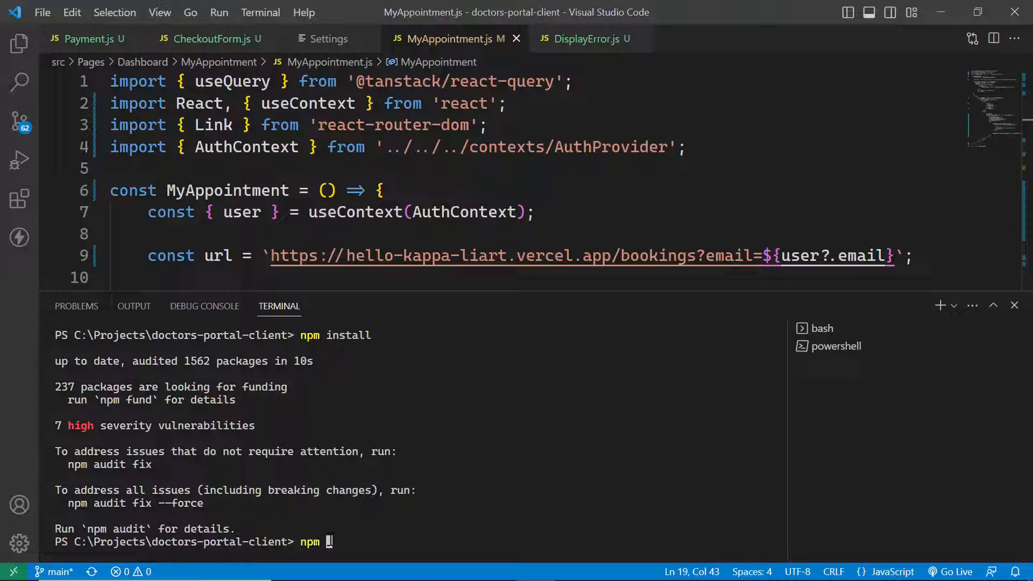
text(start)
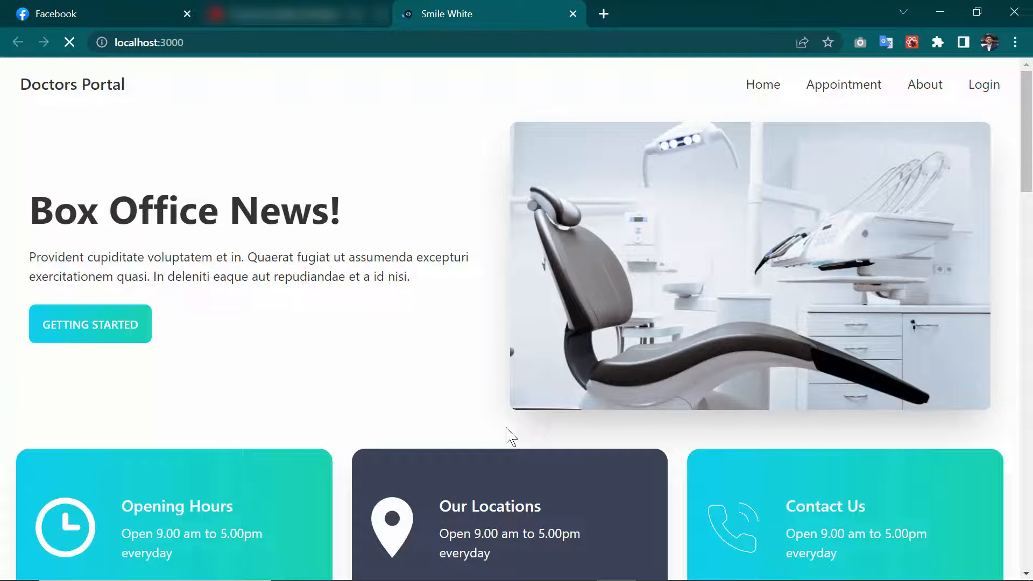
- Browse the loaded Doctors Portal home page at localhost:3000 in Chrome
scroll(down, 3)
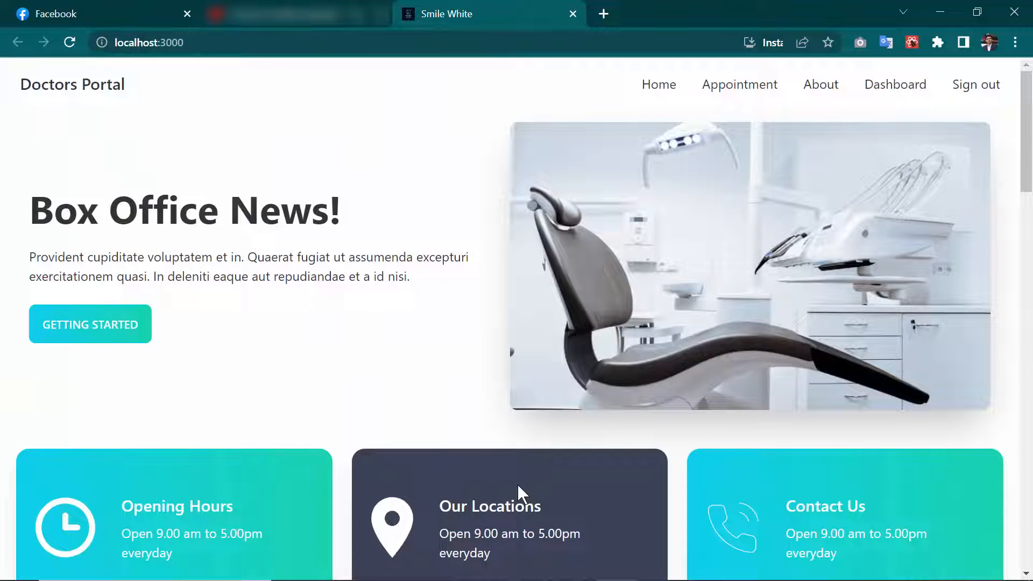
double_click(184, 210)
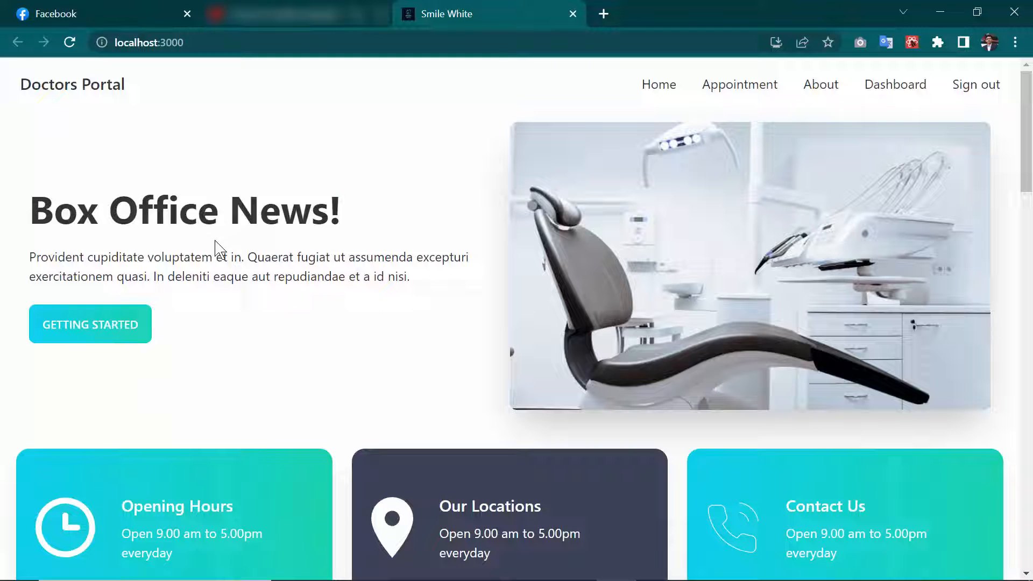
mouse_move(337, 256)
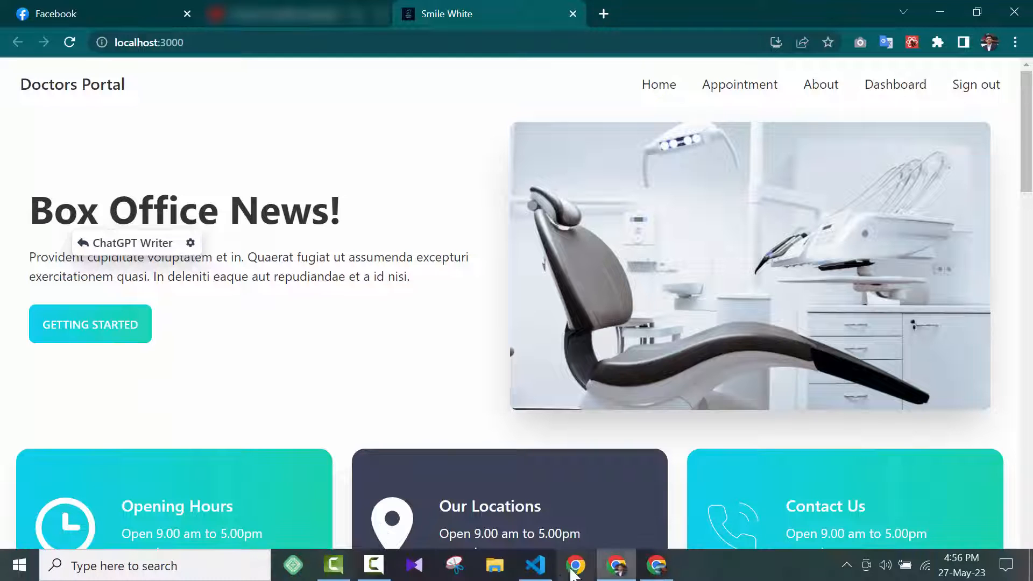
click(535, 565)
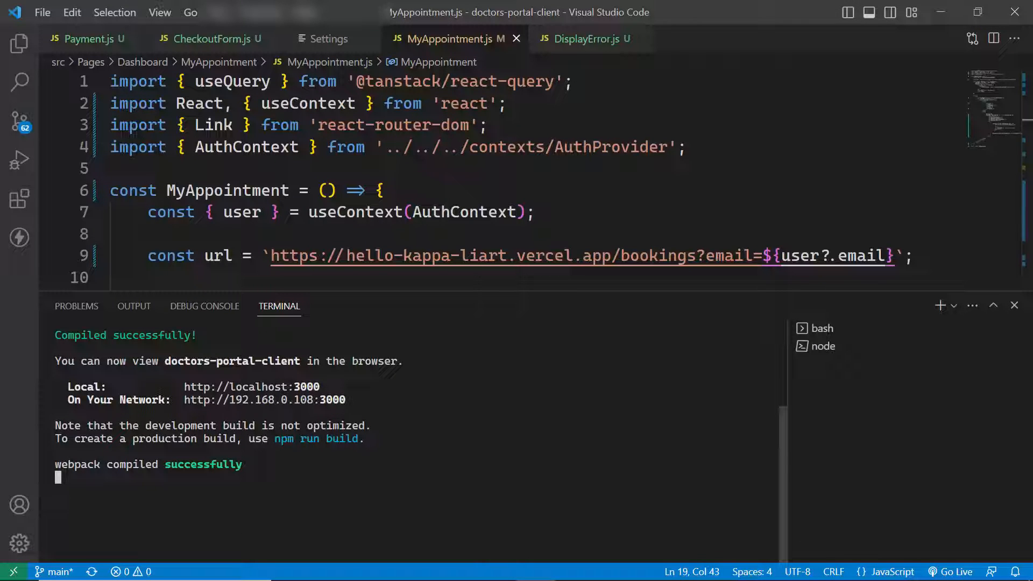
mouse_move(251, 387)
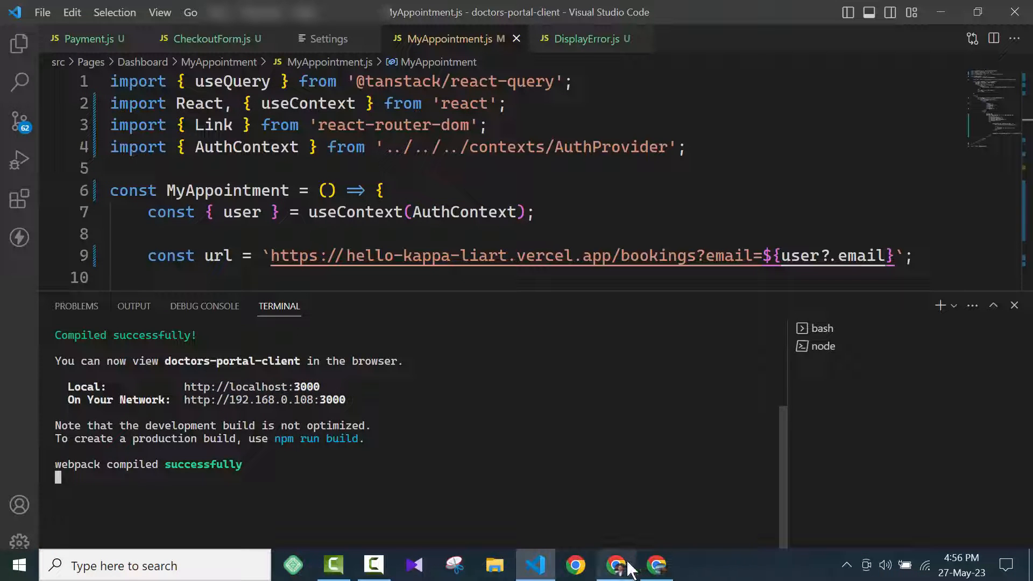
click(616, 566)
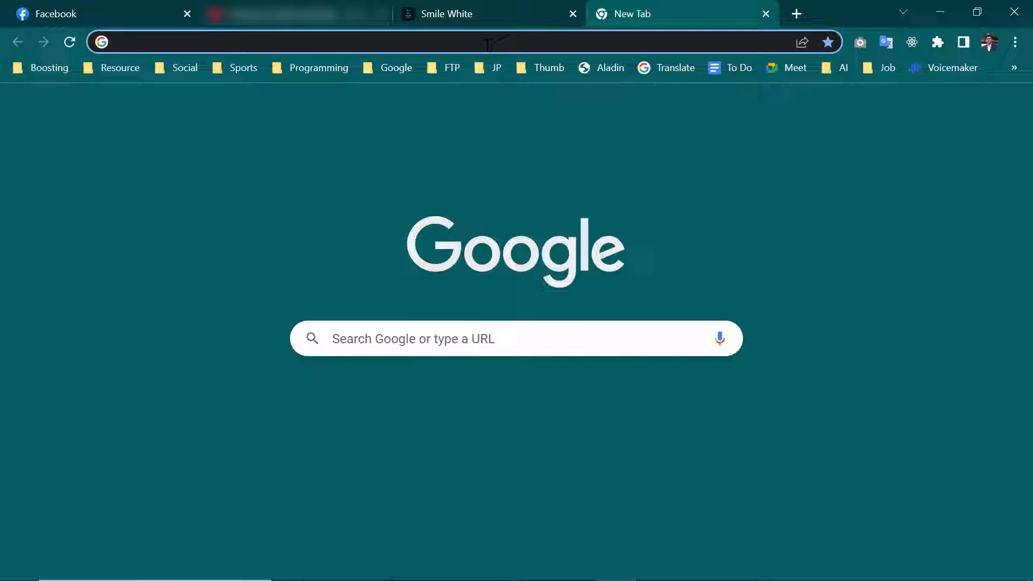
text(http://localhost:3000)
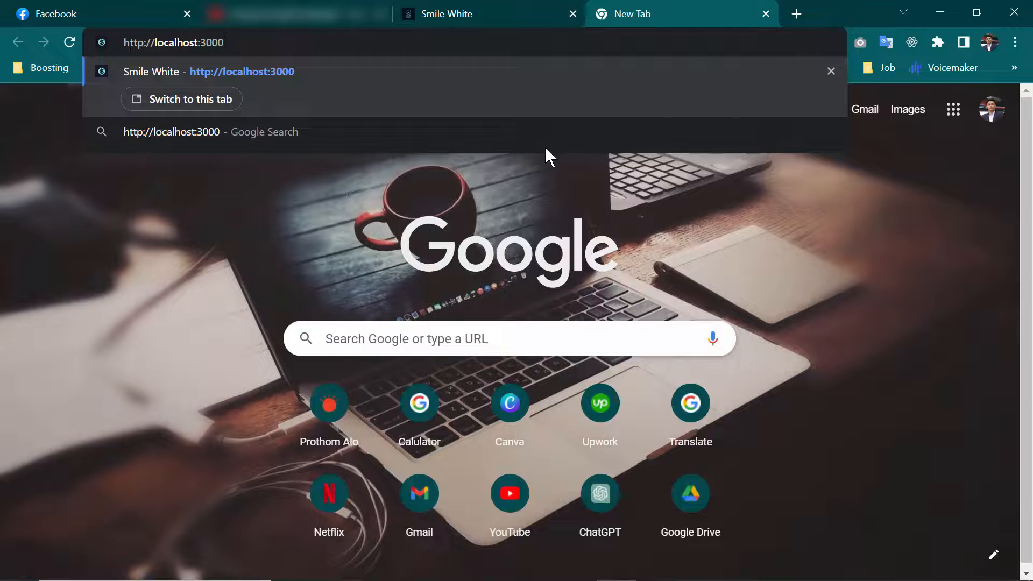